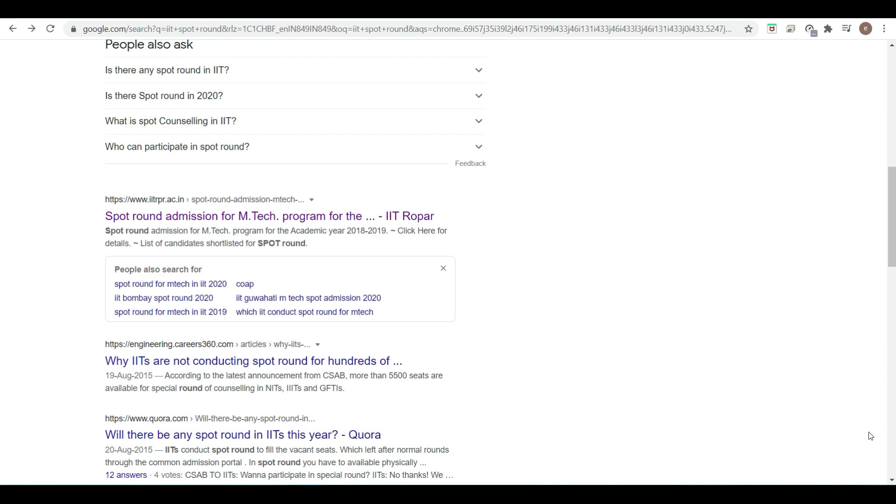
pyautogui.moveTo(569, 20)
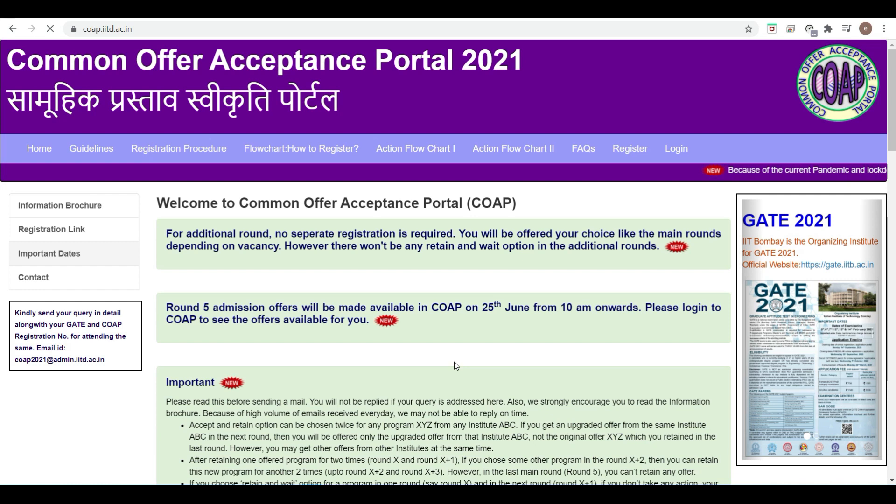
# - View the COAP 2021 Important Dates and highlight 'additional rounds' and the Round - E entry
pyautogui.click(49, 253)
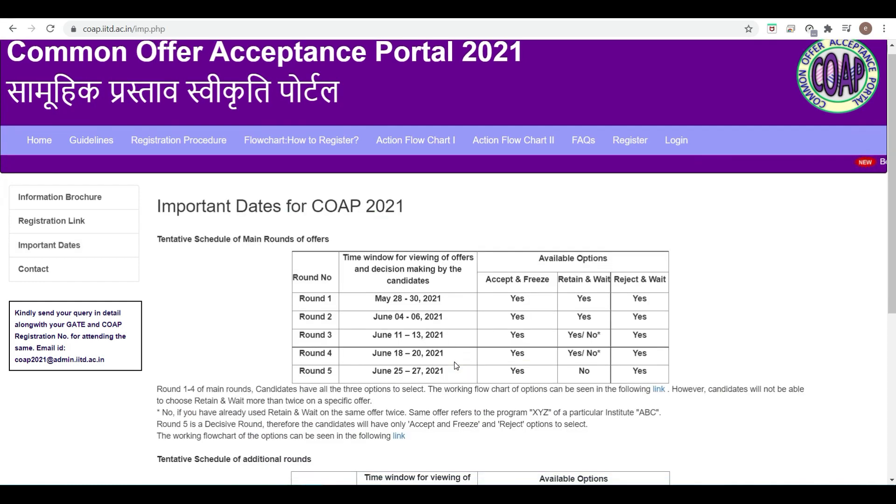
pyautogui.scroll(-3)
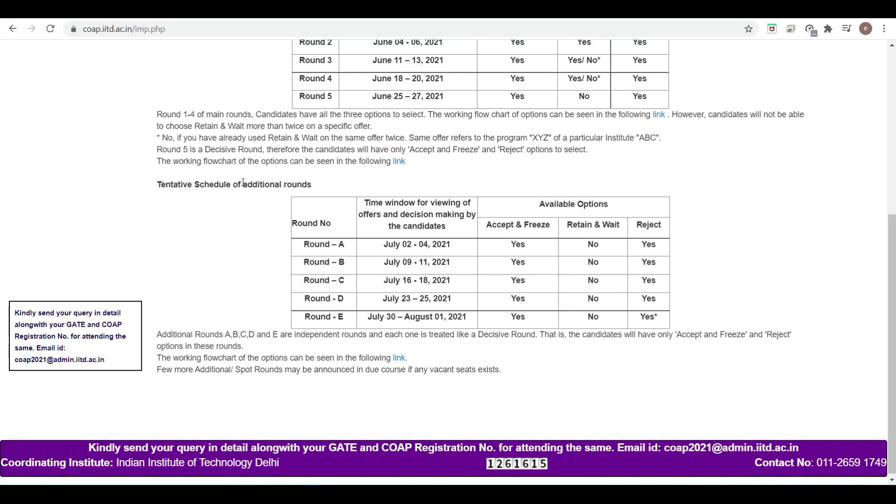
pyautogui.doubleClick(277, 183)
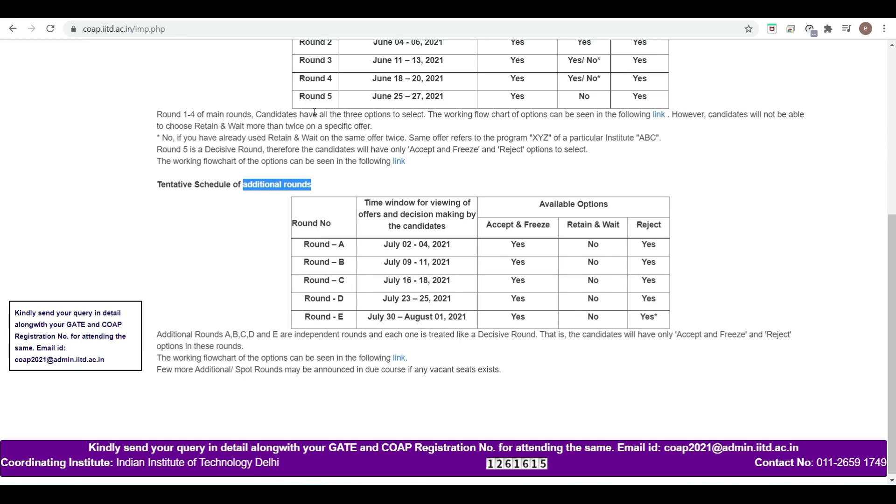
pyautogui.moveTo(548, 301)
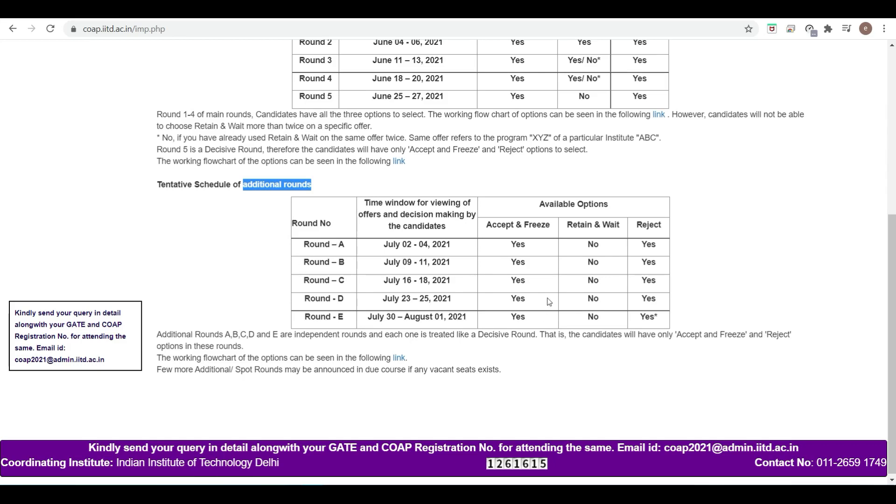
pyautogui.moveTo(330, 318)
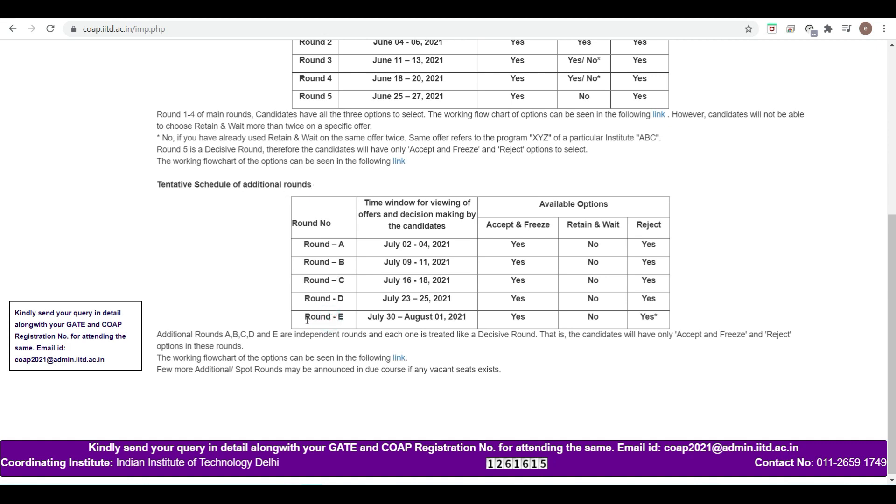
pyautogui.doubleClick(323, 316)
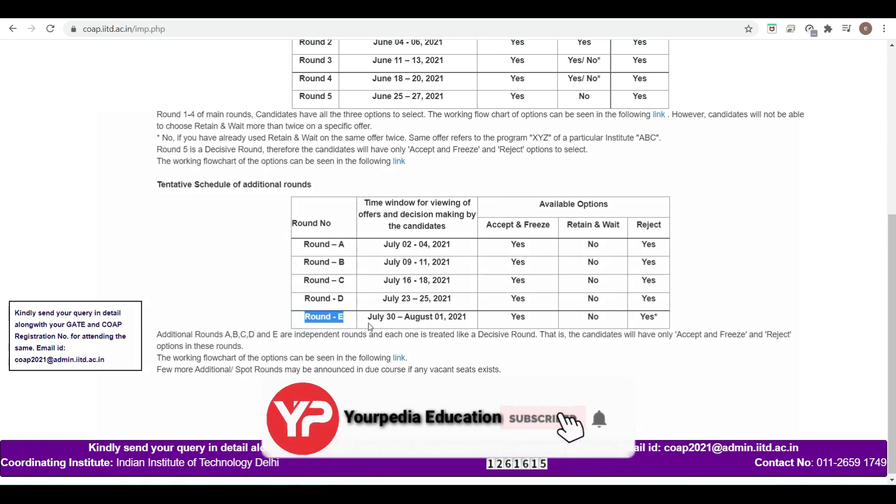
pyautogui.click(541, 418)
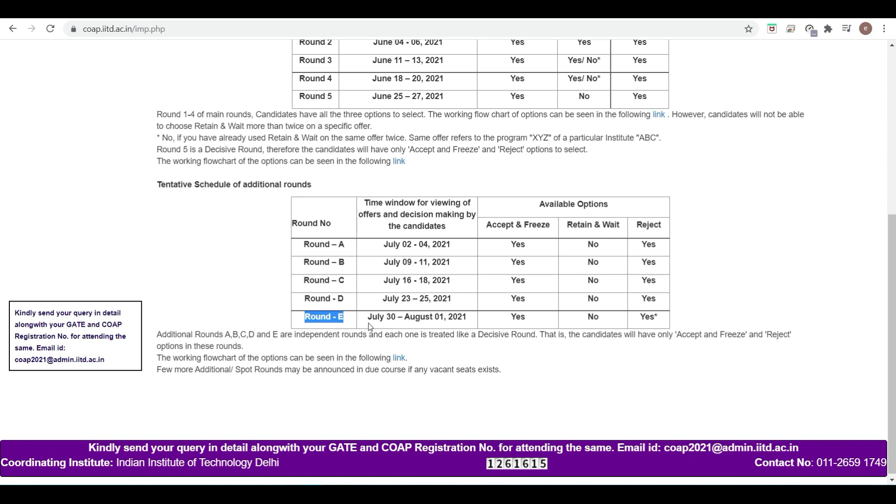
pyautogui.moveTo(234, 369)
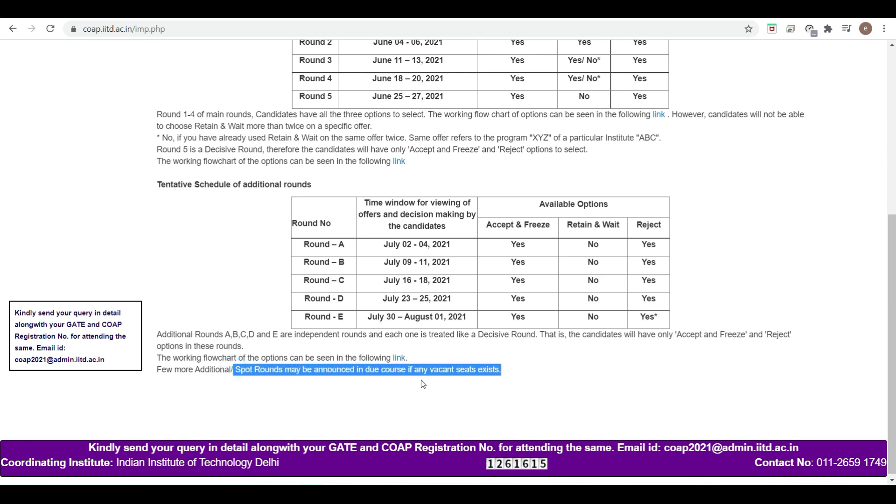
pyautogui.moveTo(525, 213)
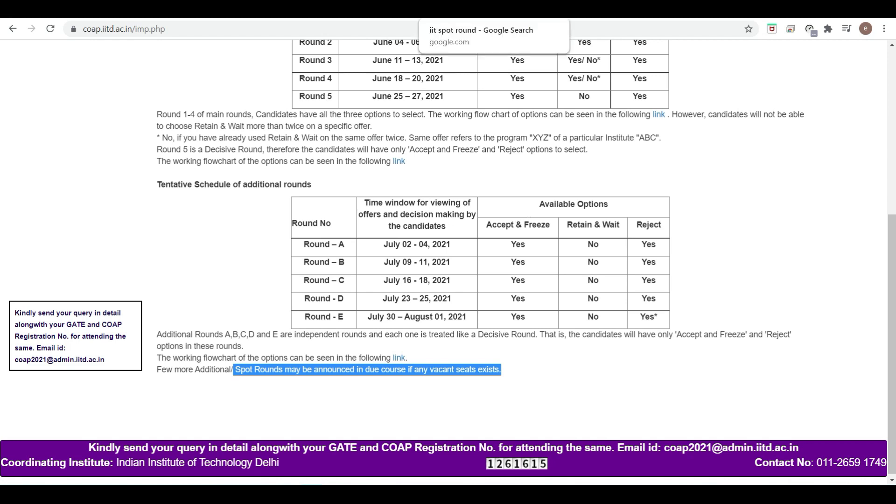
# - Return to the 'iit spot round' Google results and scroll to the IIT Ropar spot round link
pyautogui.click(480, 30)
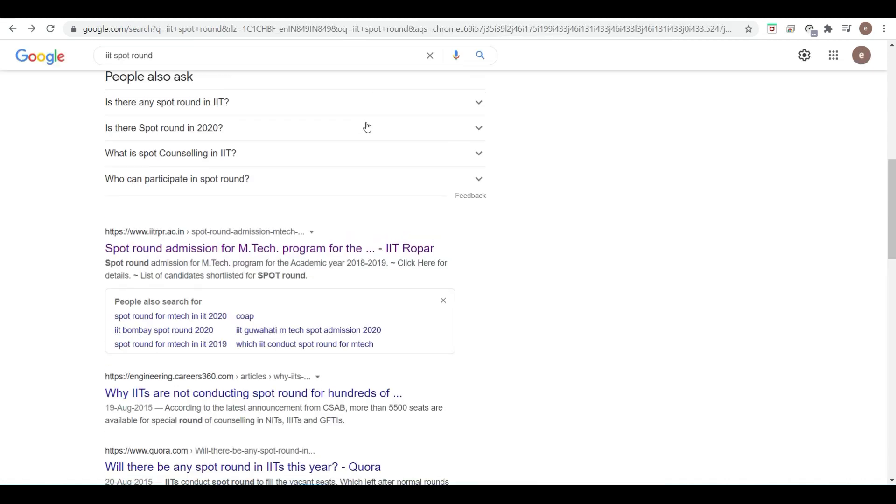
pyautogui.scroll(3)
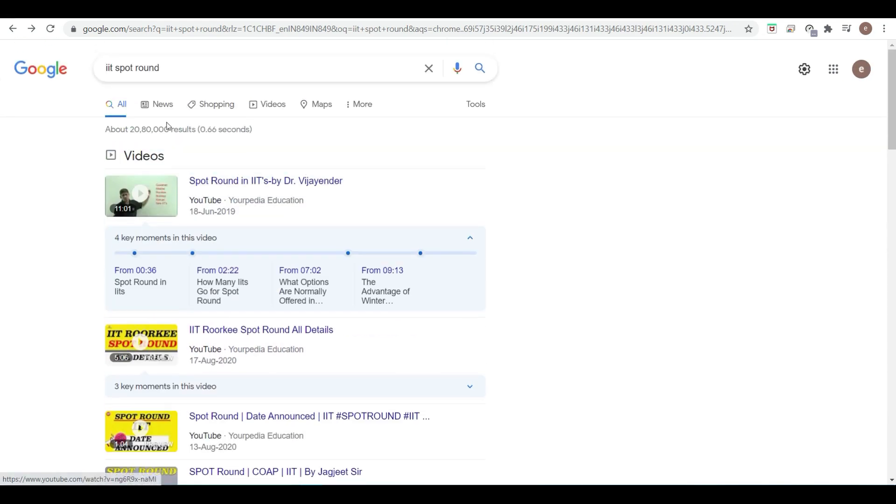
pyautogui.scroll(-3)
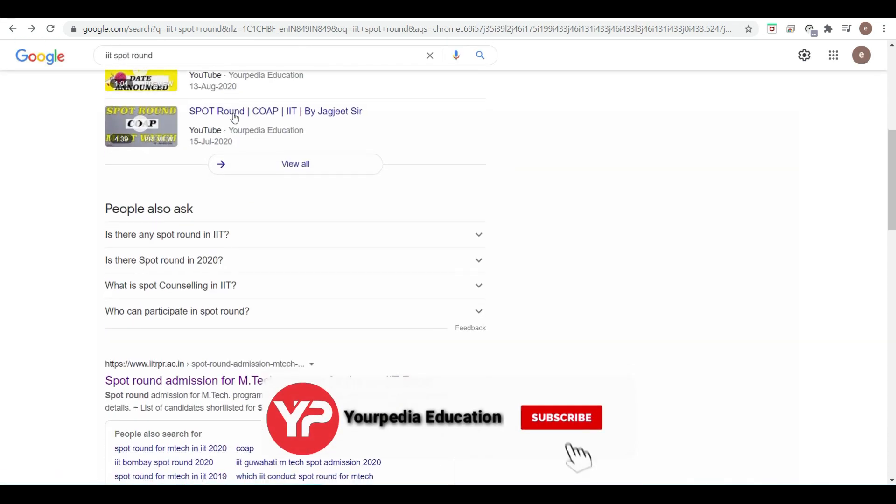
pyautogui.scroll(-3)
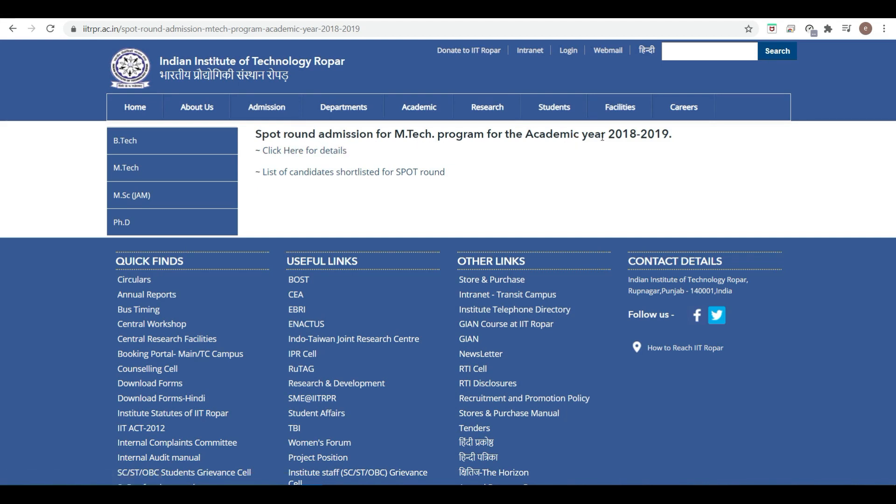
pyautogui.doubleClick(637, 134)
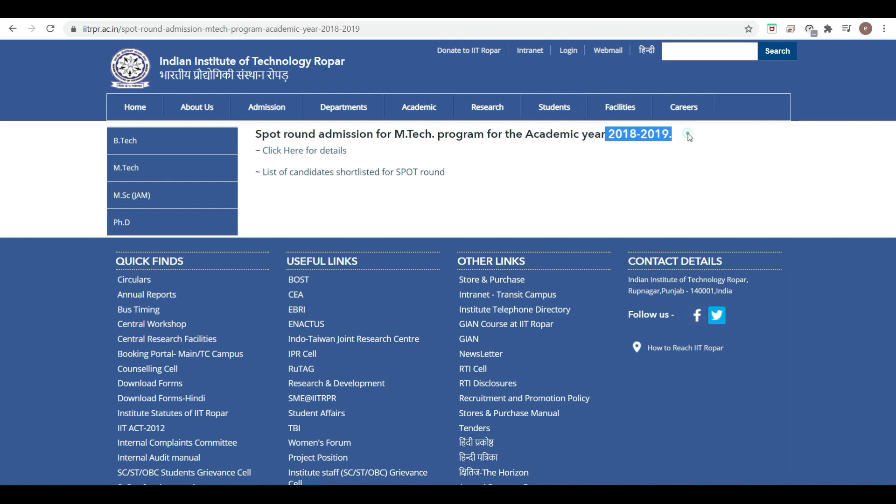
pyautogui.click(689, 138)
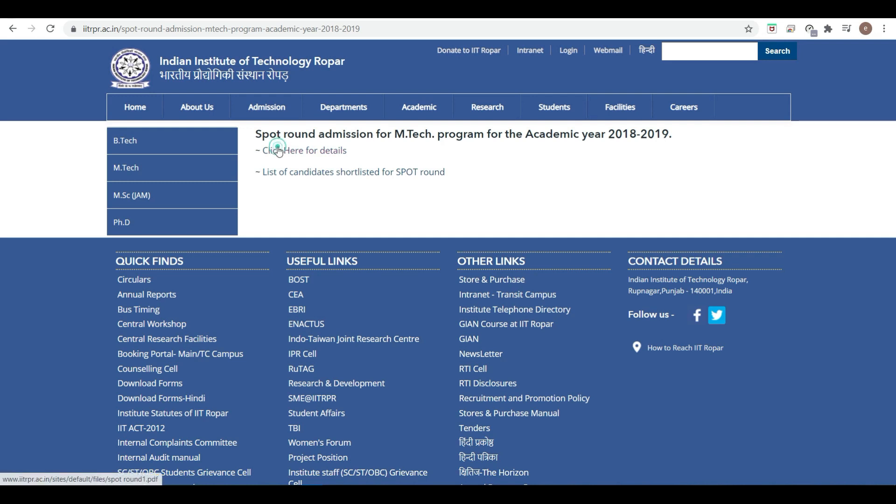
pyautogui.click(288, 150)
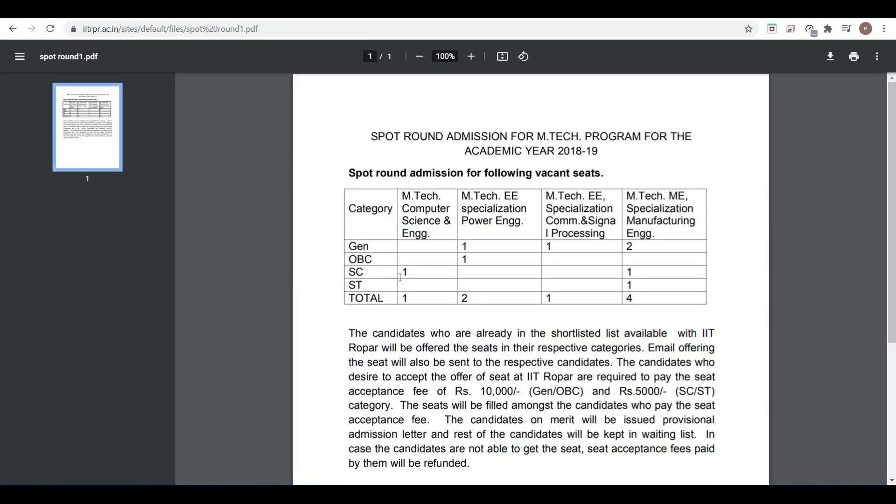
pyautogui.moveTo(411, 234)
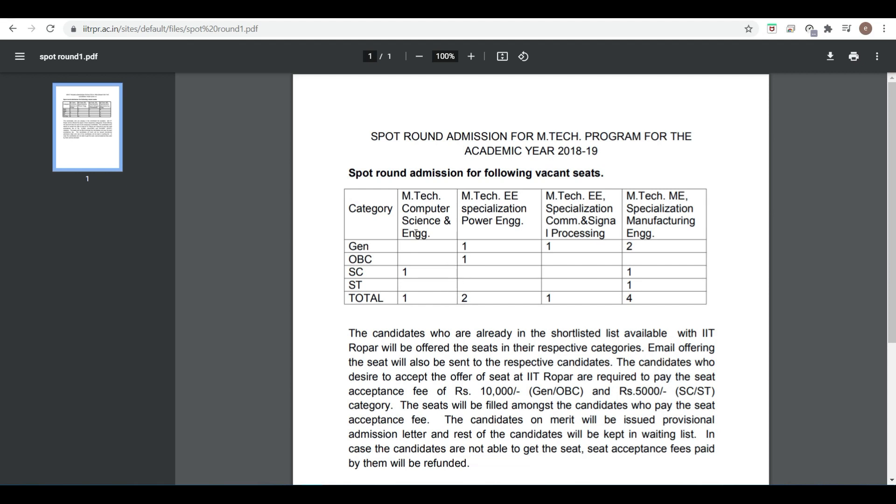
pyautogui.moveTo(404, 272)
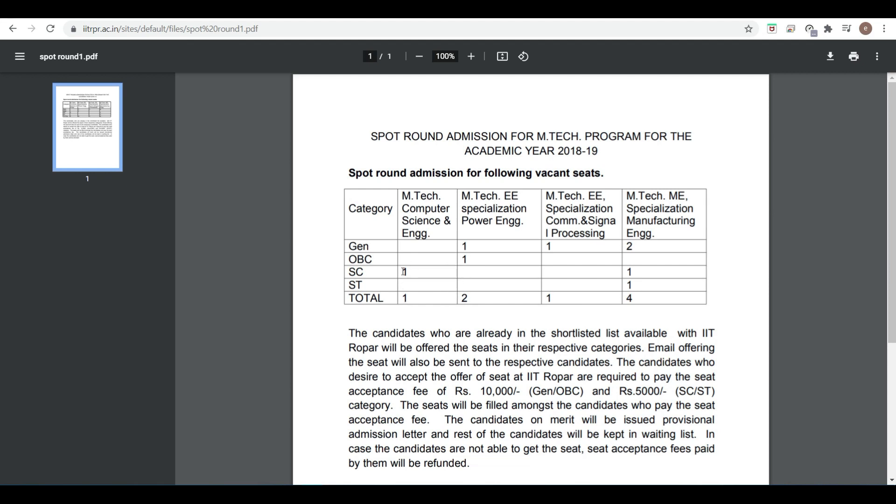
pyautogui.moveTo(479, 248)
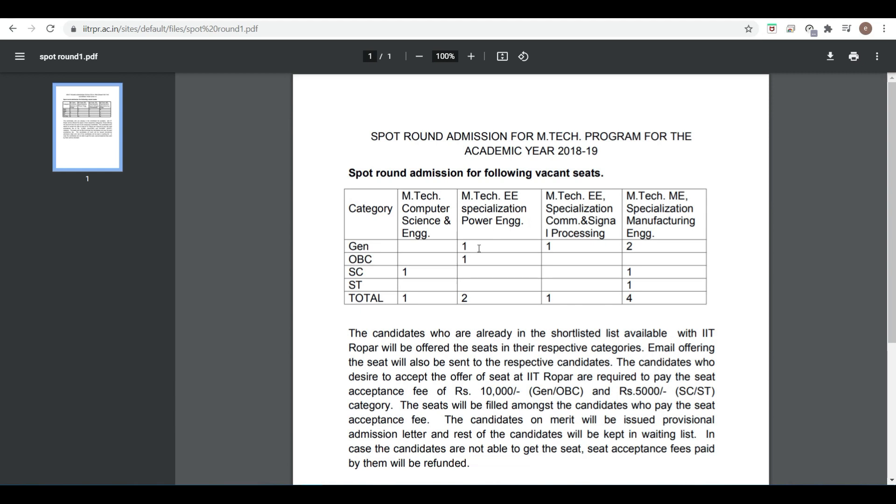
pyautogui.moveTo(519, 259)
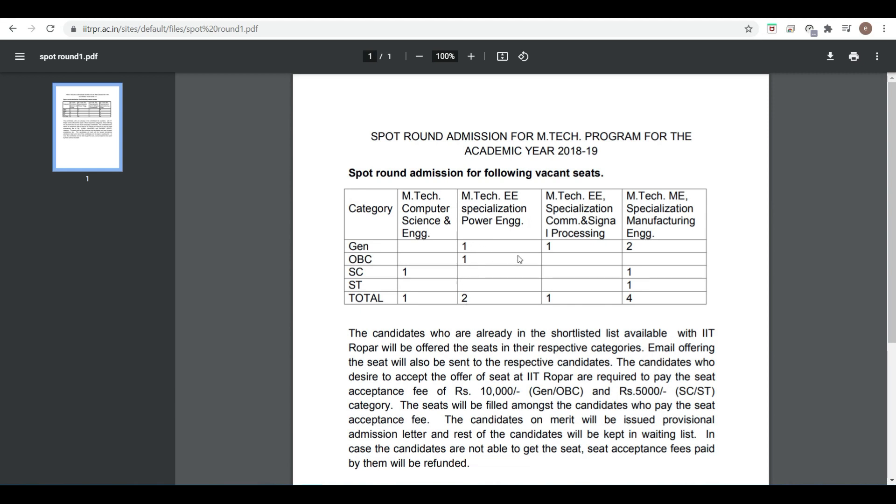
pyautogui.moveTo(597, 232)
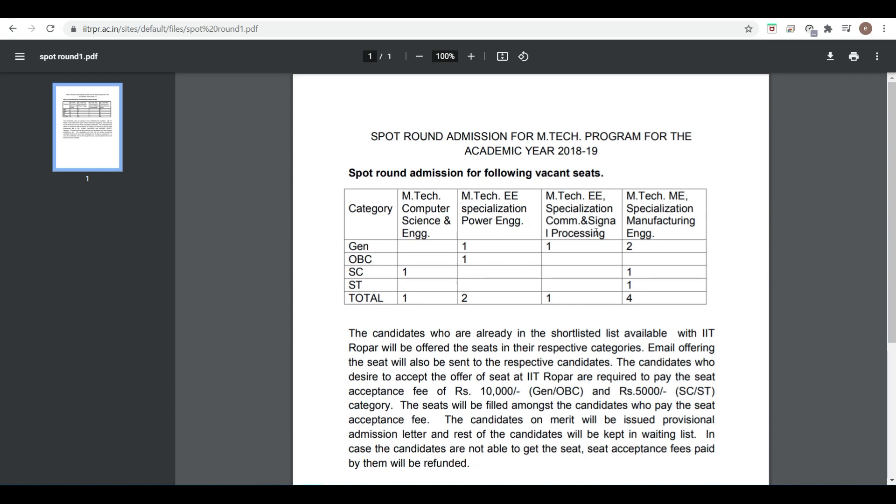
pyautogui.moveTo(549, 269)
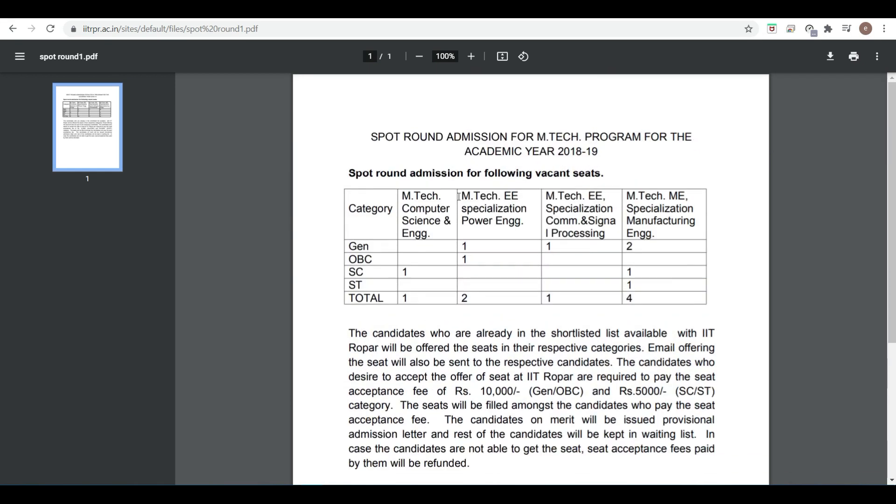
pyautogui.click(352, 173)
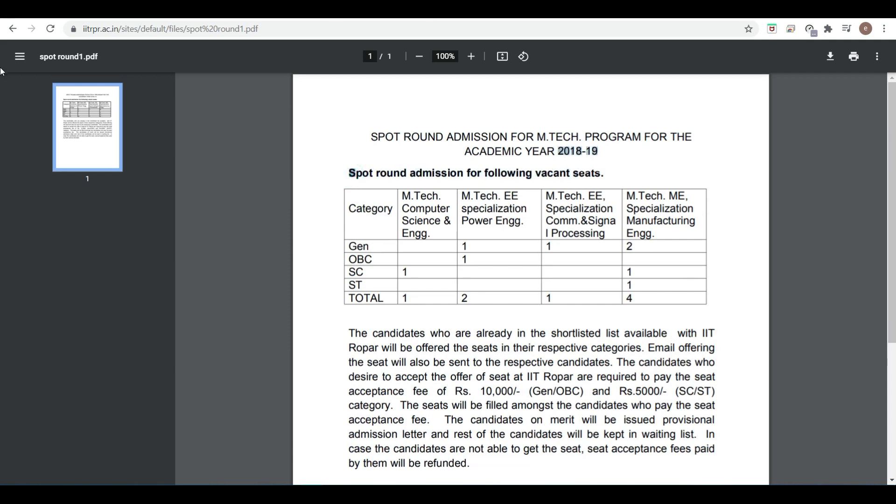
pyautogui.click(12, 28)
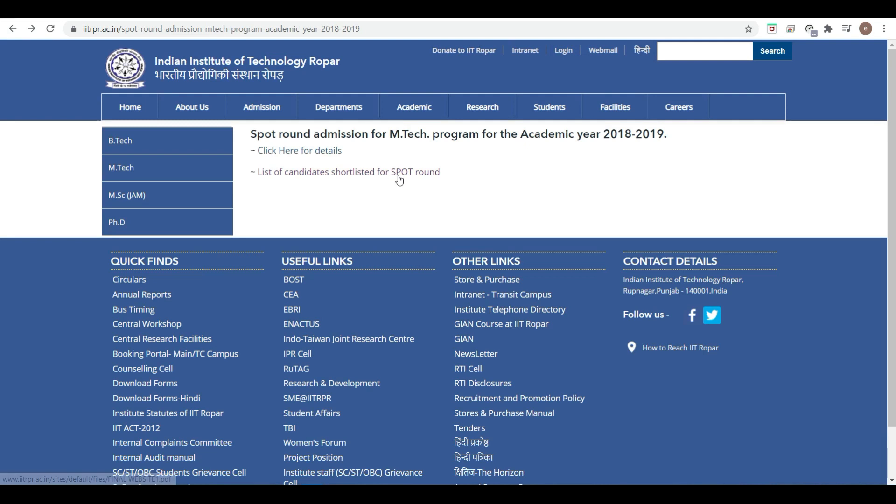
pyautogui.click(348, 171)
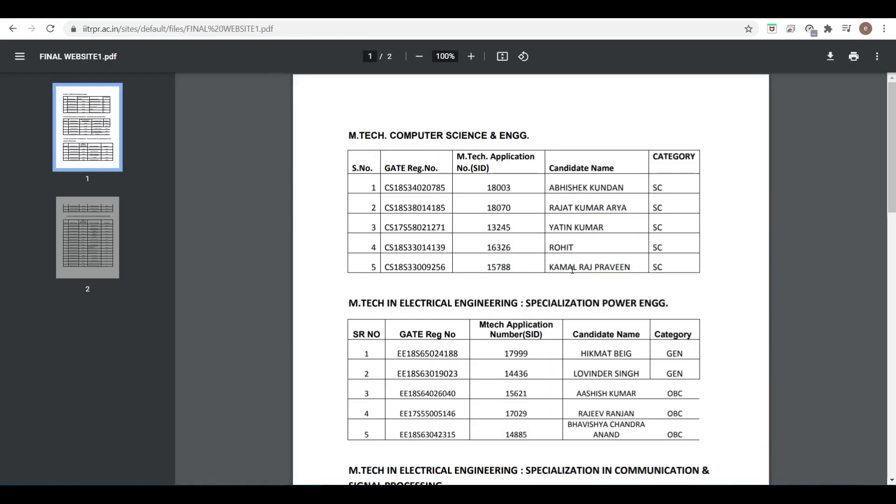
pyautogui.scroll(-3)
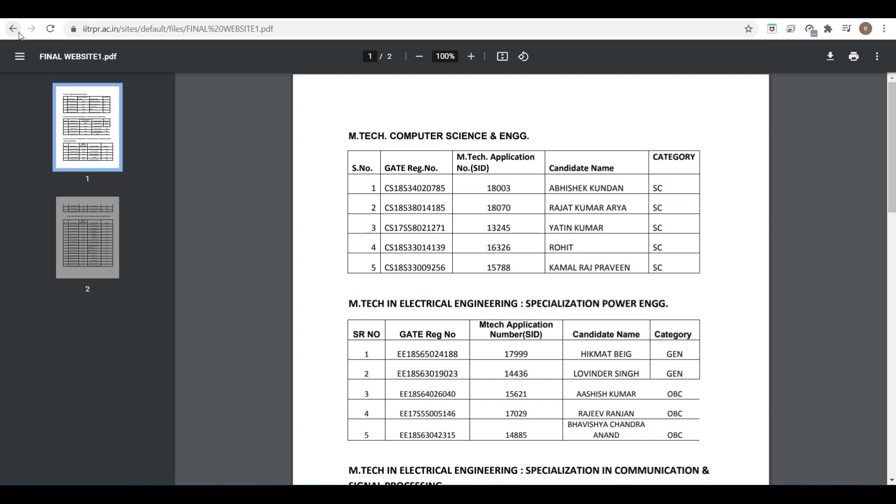
pyautogui.click(12, 29)
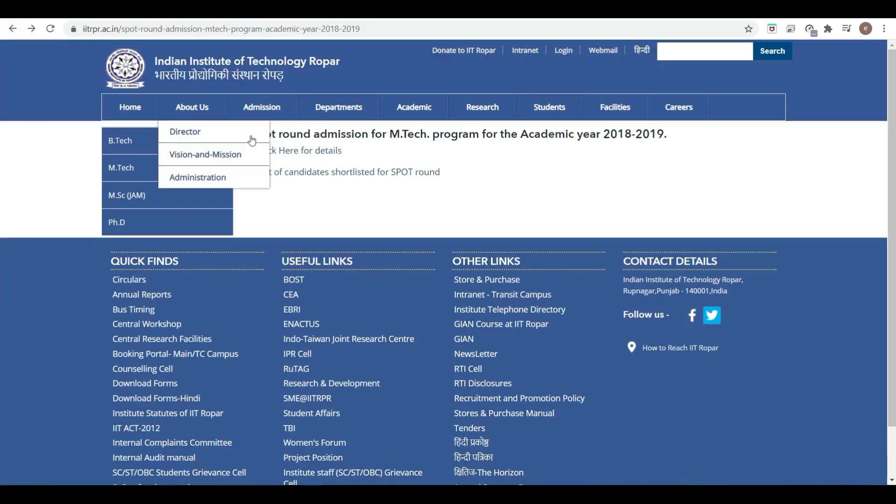
pyautogui.moveTo(426, 167)
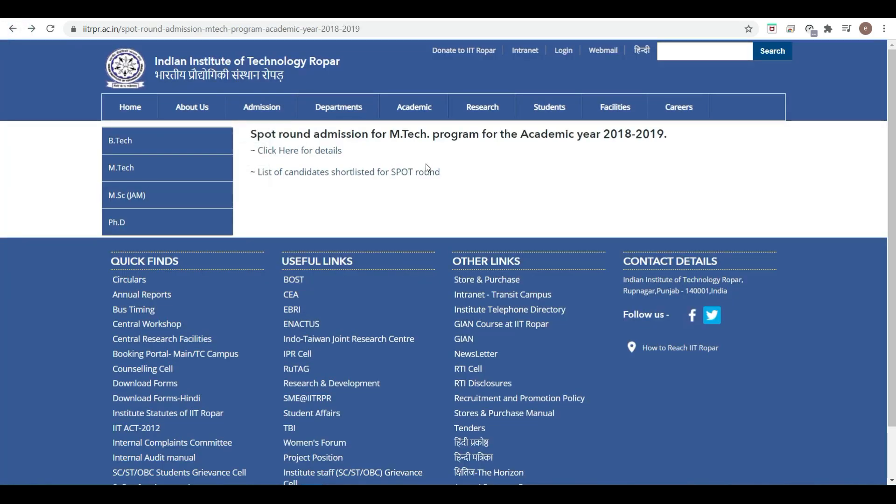